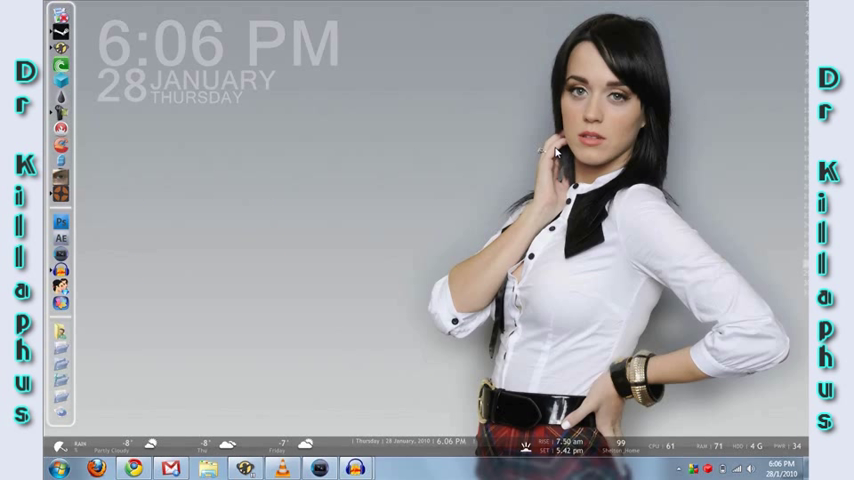
pyautogui.moveTo(322, 140)
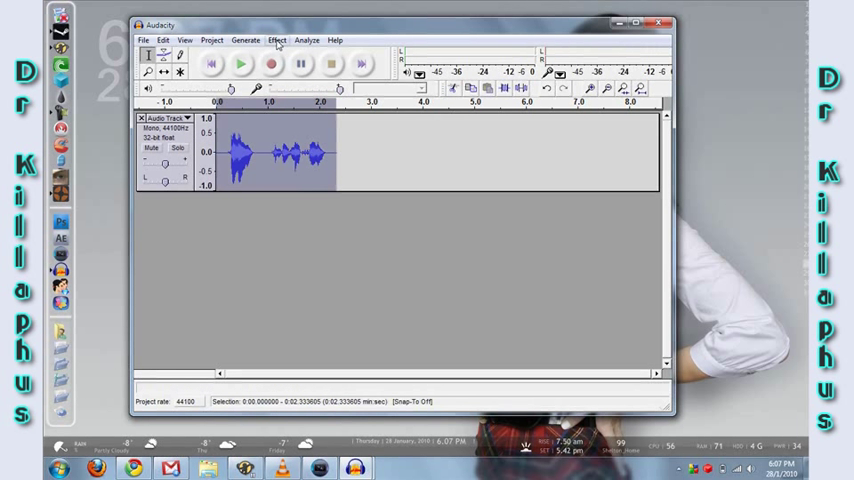
# - Apply the GVerb reverb effect to the voice clip with default settings
pyautogui.click(276, 40)
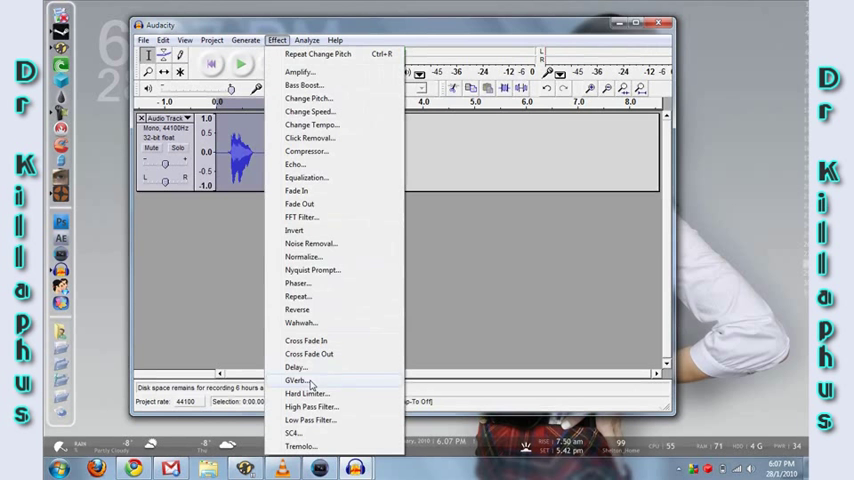
pyautogui.click(296, 380)
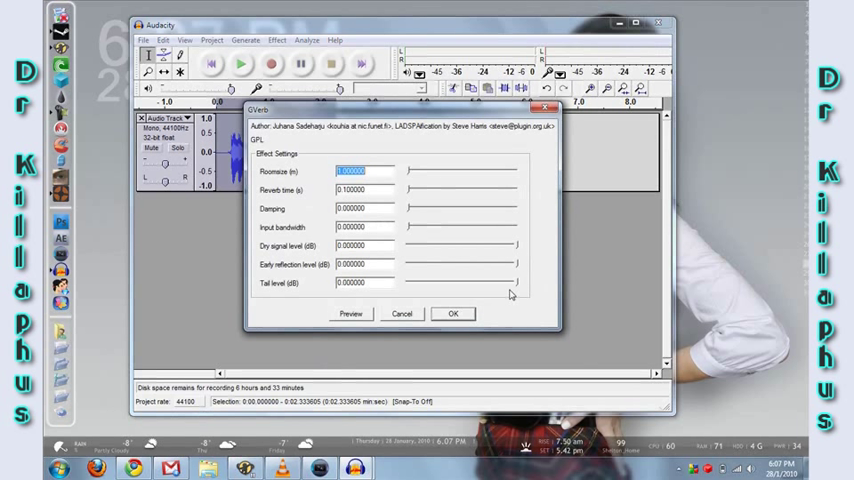
pyautogui.click(452, 312)
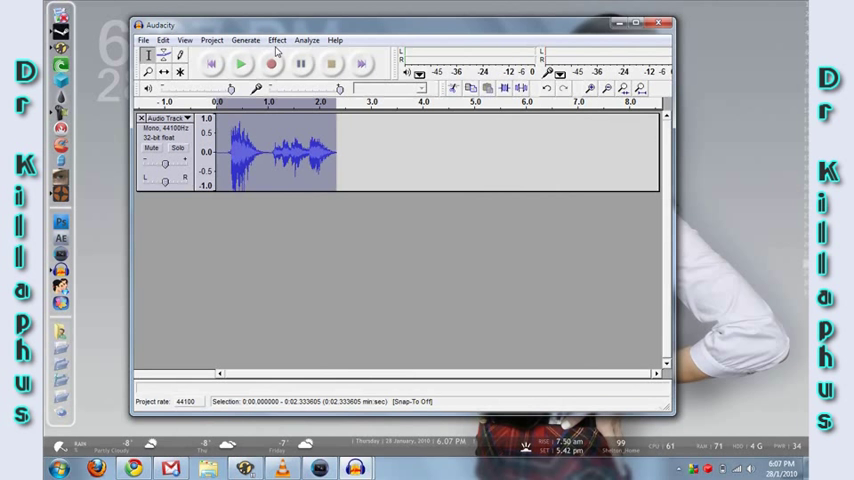
# - Apply Change Pitch at about -3.4 semitones to deepen the voice
pyautogui.click(276, 40)
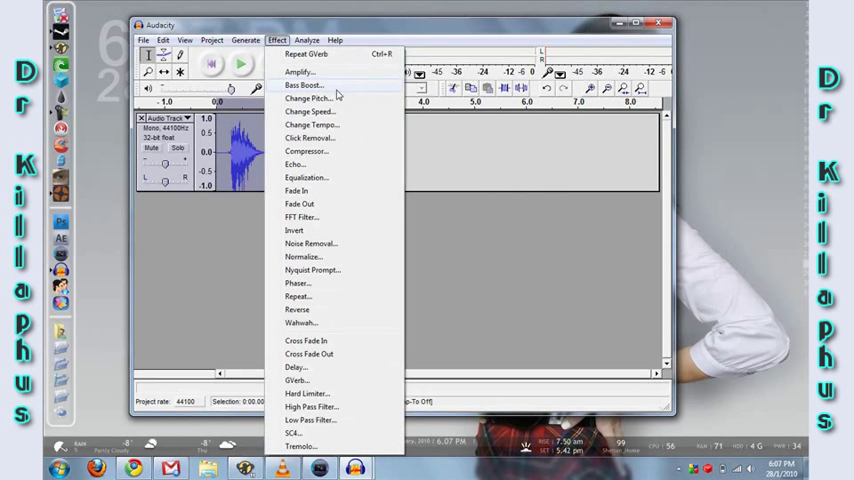
pyautogui.click(308, 96)
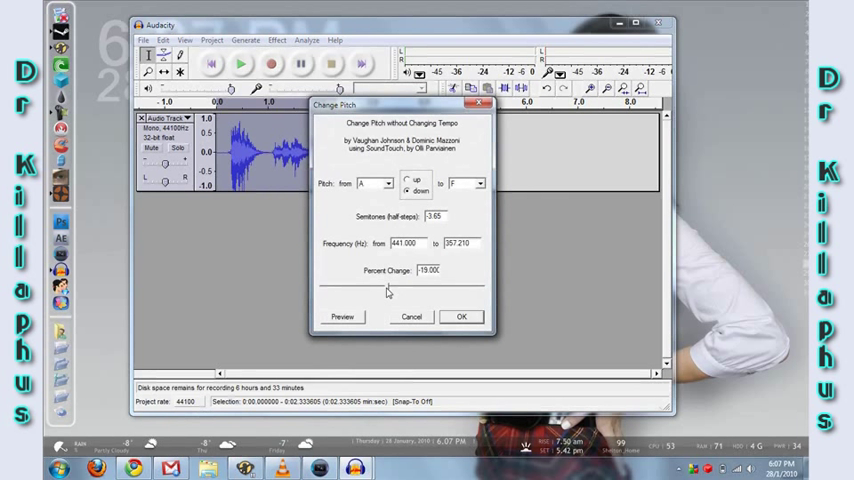
pyautogui.click(466, 184)
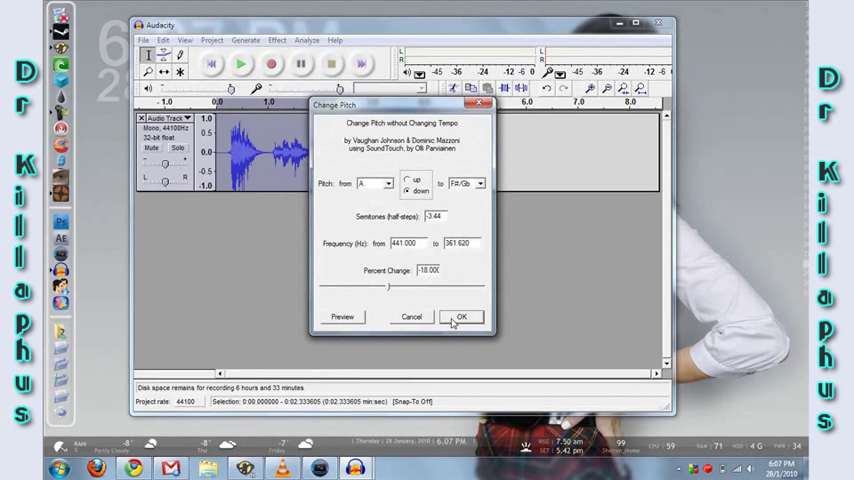
pyautogui.click(460, 316)
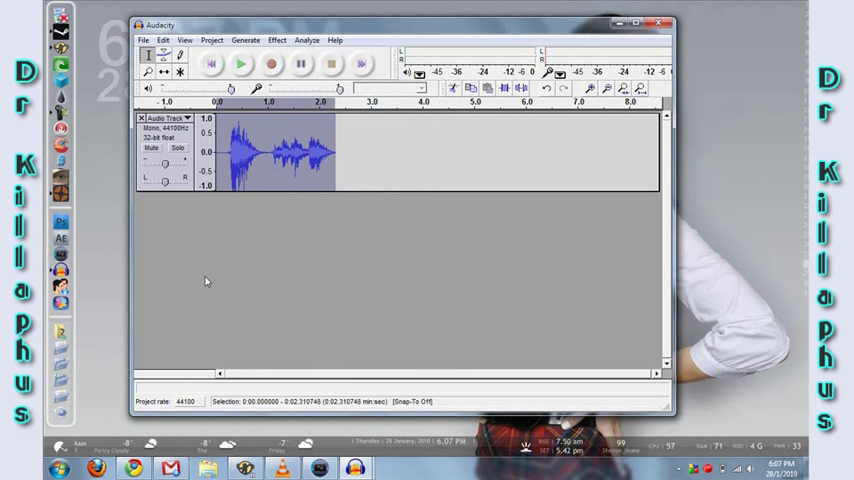
pyautogui.moveTo(198, 318)
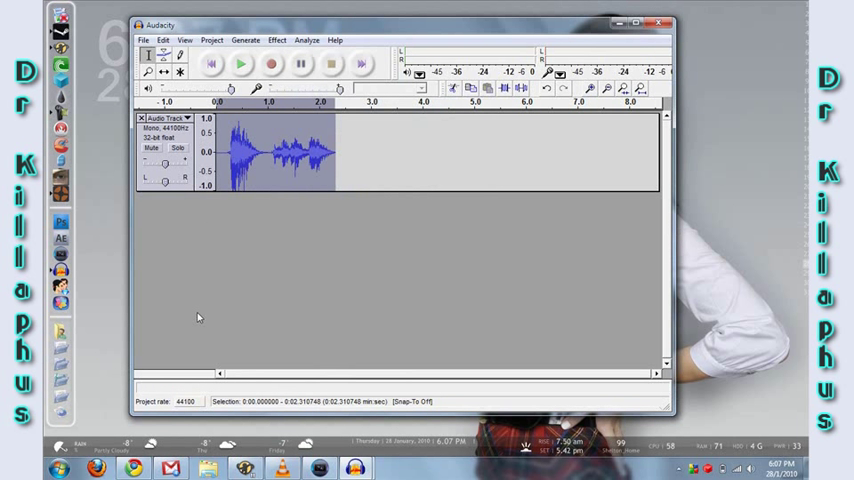